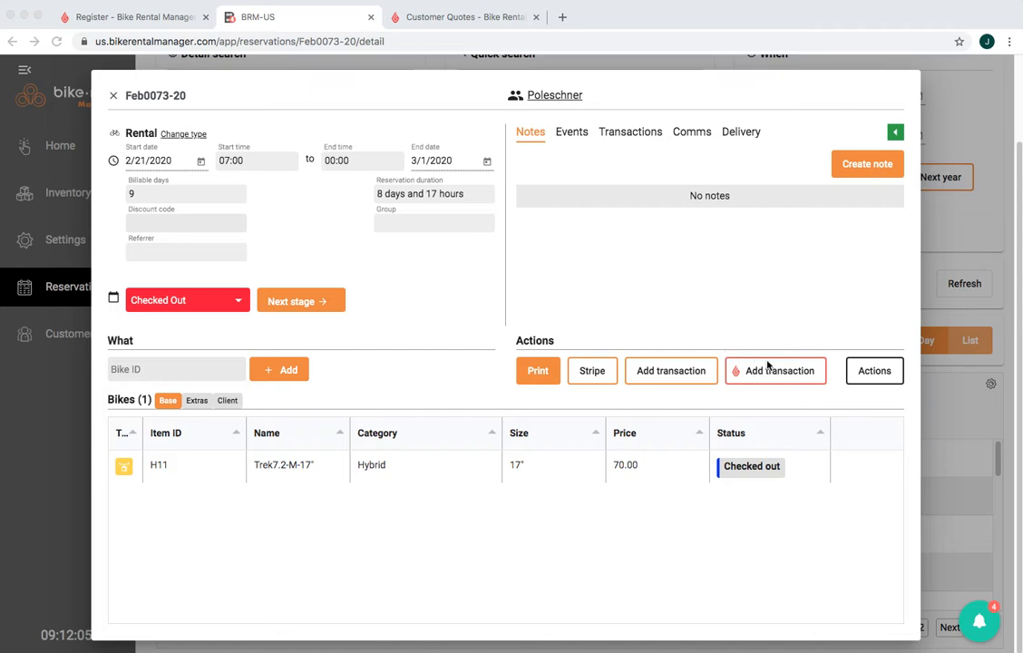
mouse_move(377, 290)
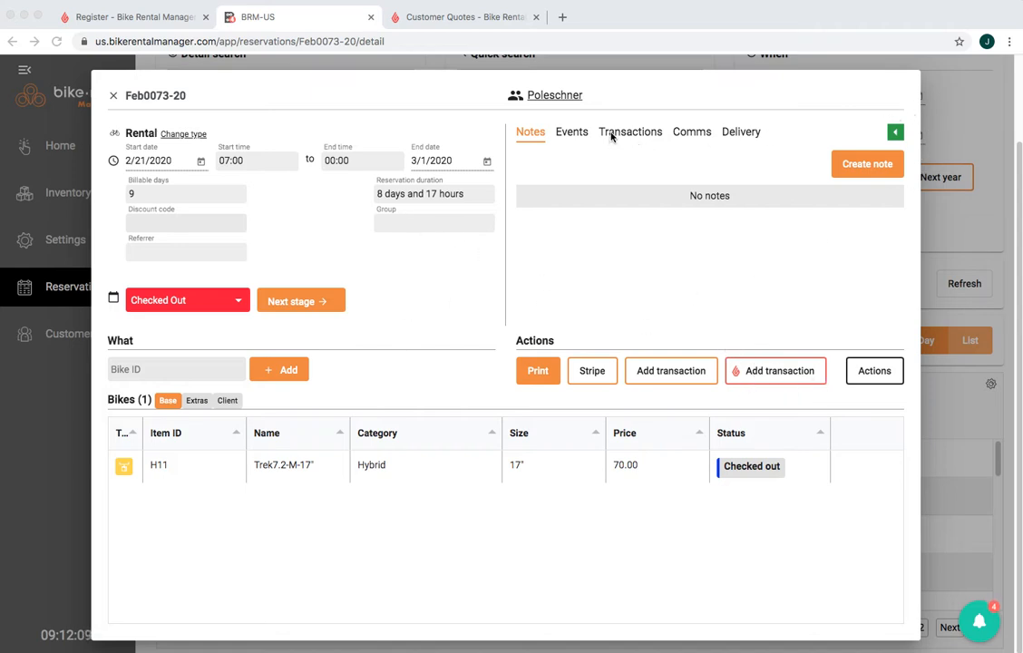
View the Events log for reservation Feb0073-20 listing the 'no payments found for sale 2265' entries
click(572, 130)
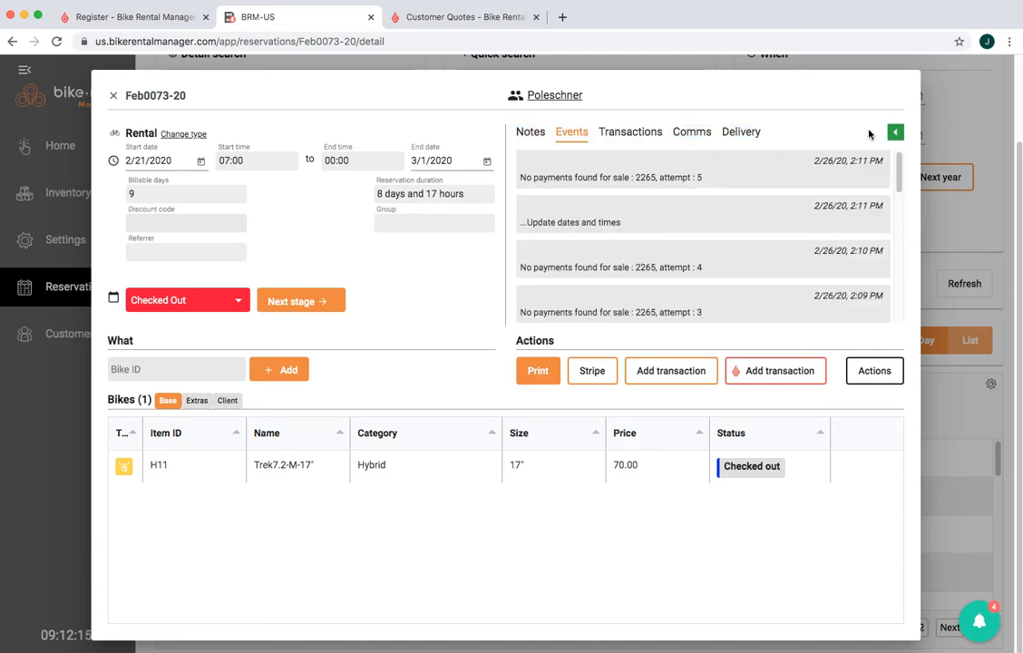
click(896, 130)
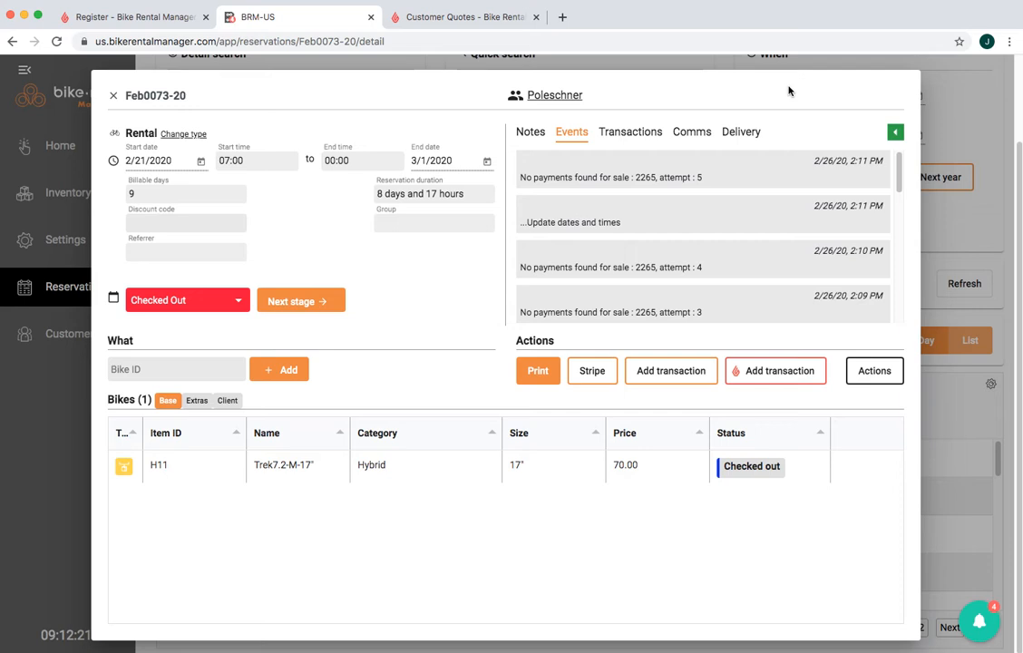
mouse_move(416, 283)
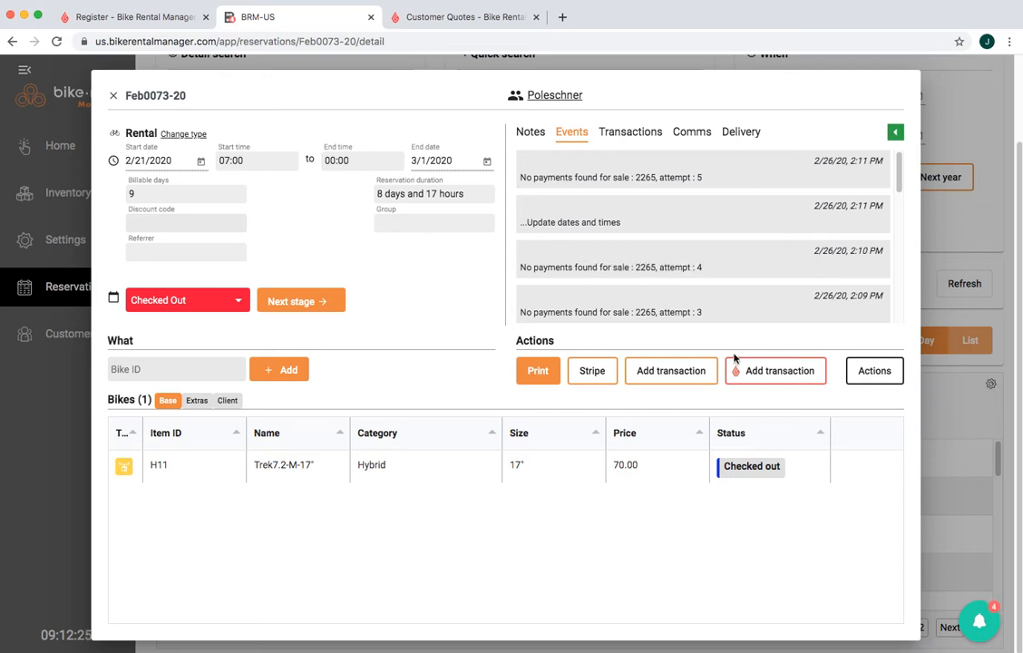
Add a $22 transaction of method Lightspeed, type Payment, for Feb0073-20's remaining balance
click(780, 371)
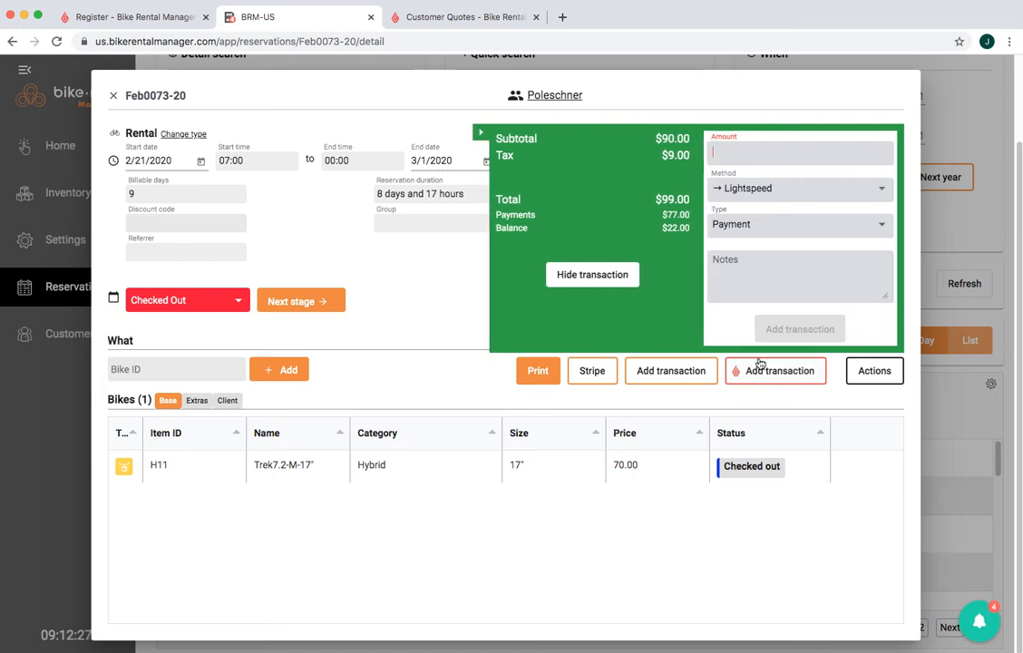
text(22)
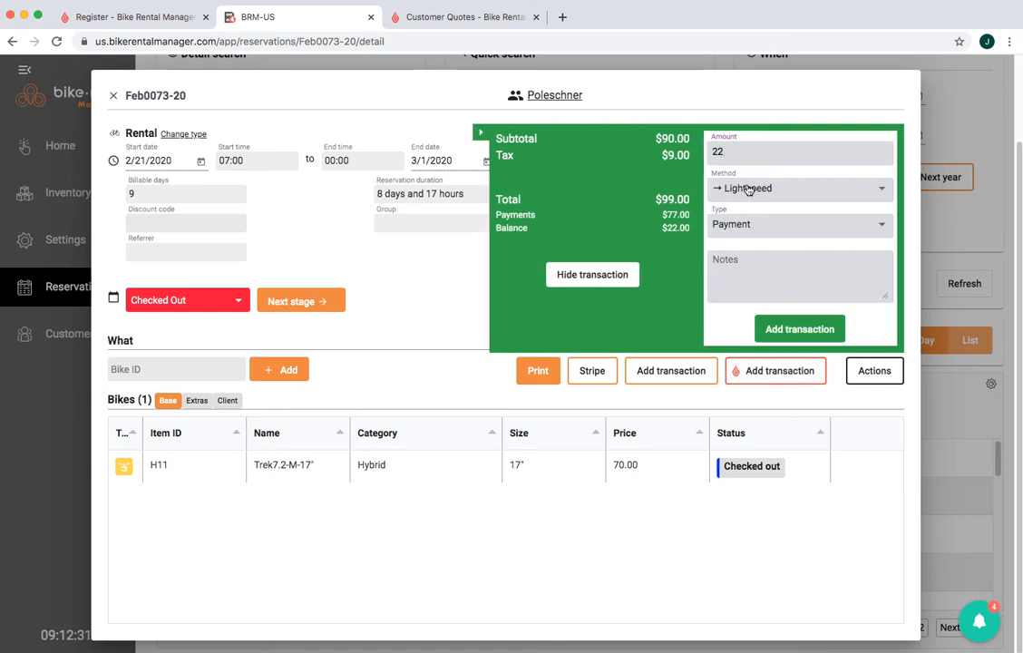
click(798, 328)
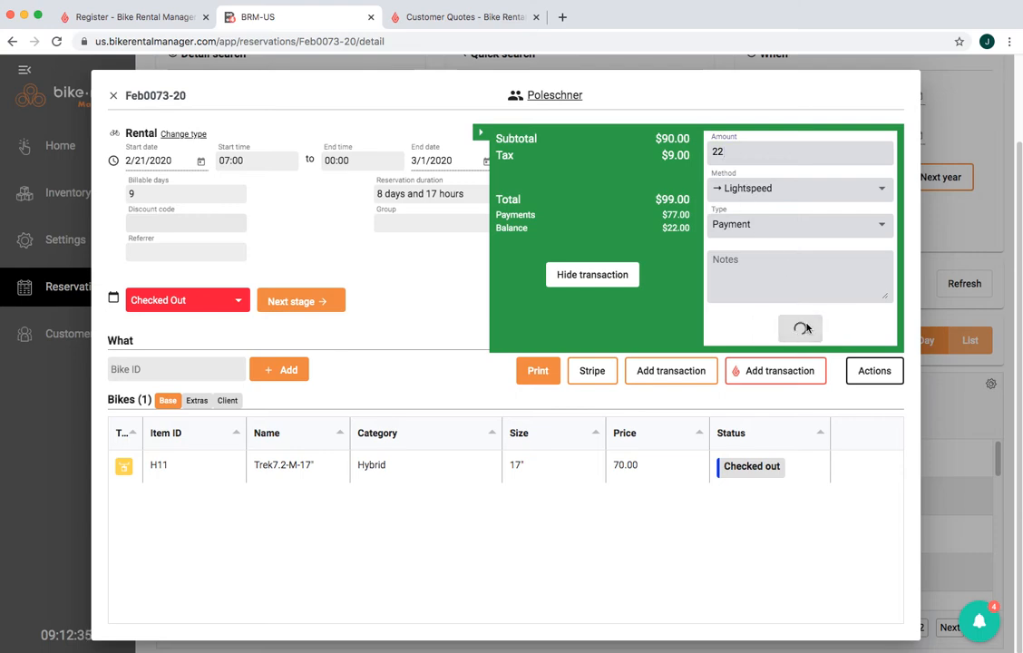
click(800, 328)
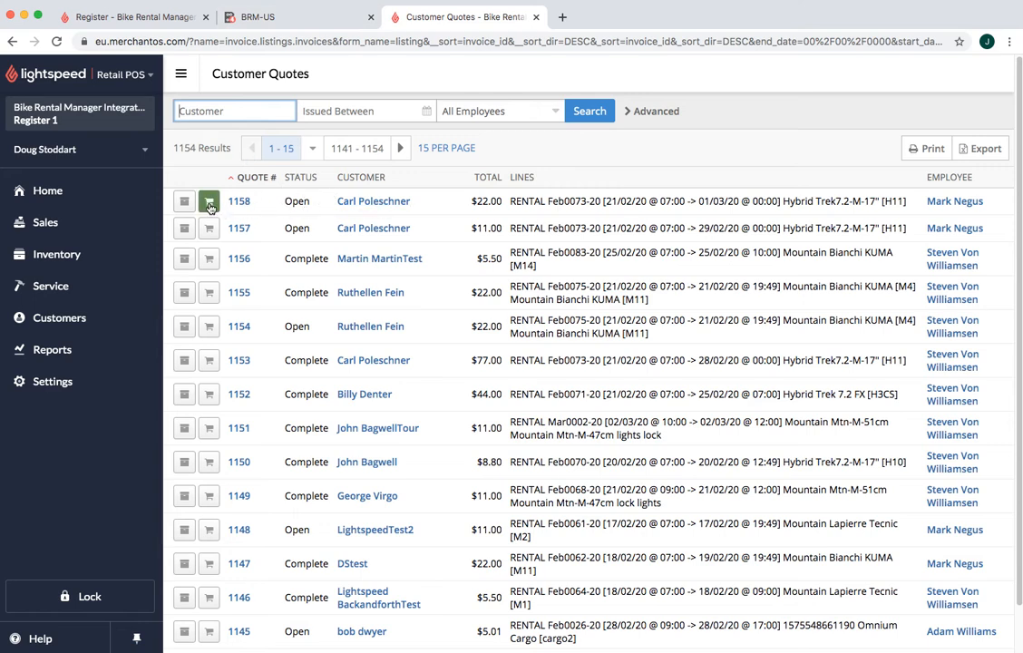
click(209, 199)
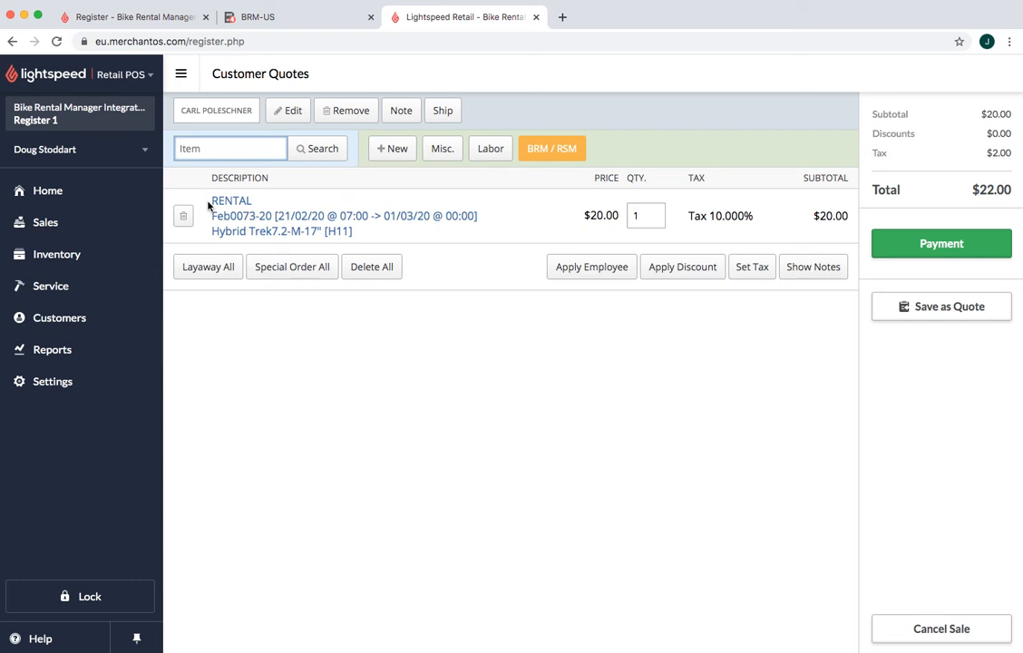
mouse_move(229, 196)
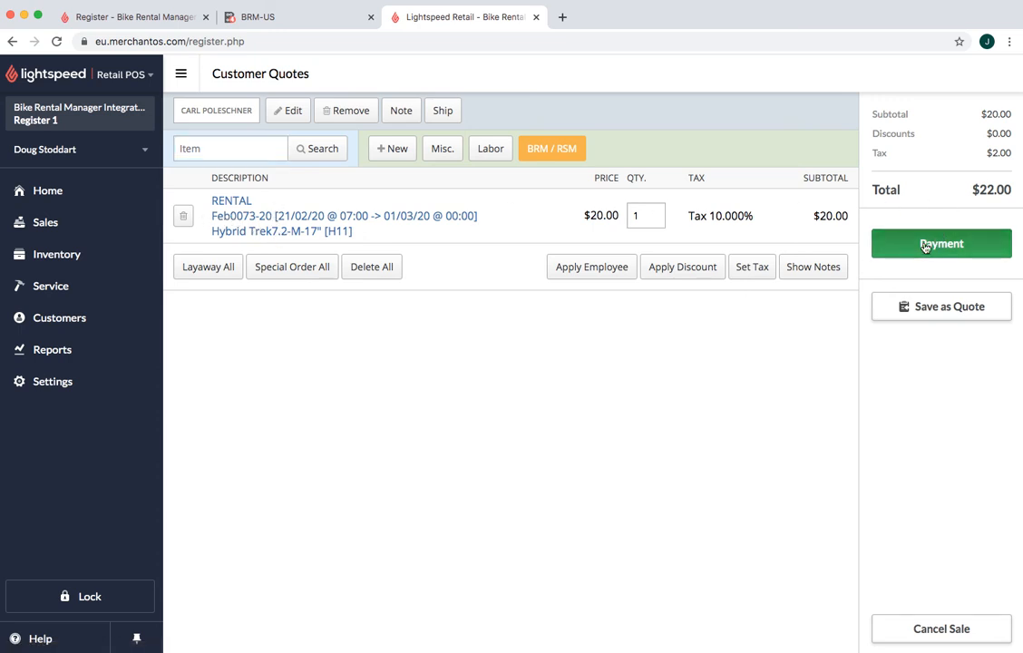
Pay the full $22.00 and finish sale 2266, bringing up its sales receipt
click(942, 243)
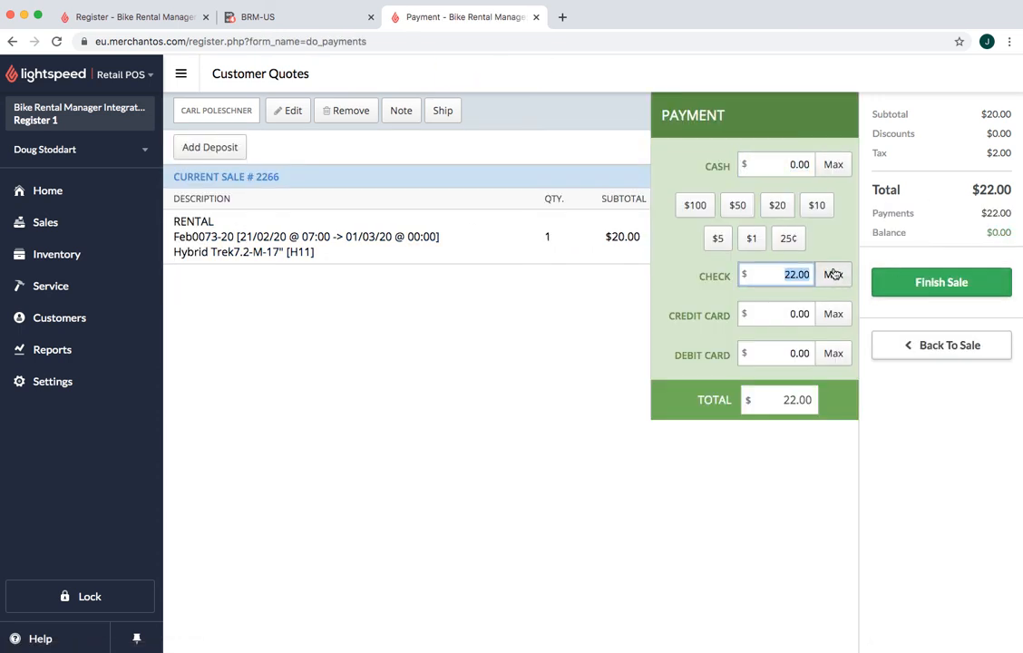
click(940, 283)
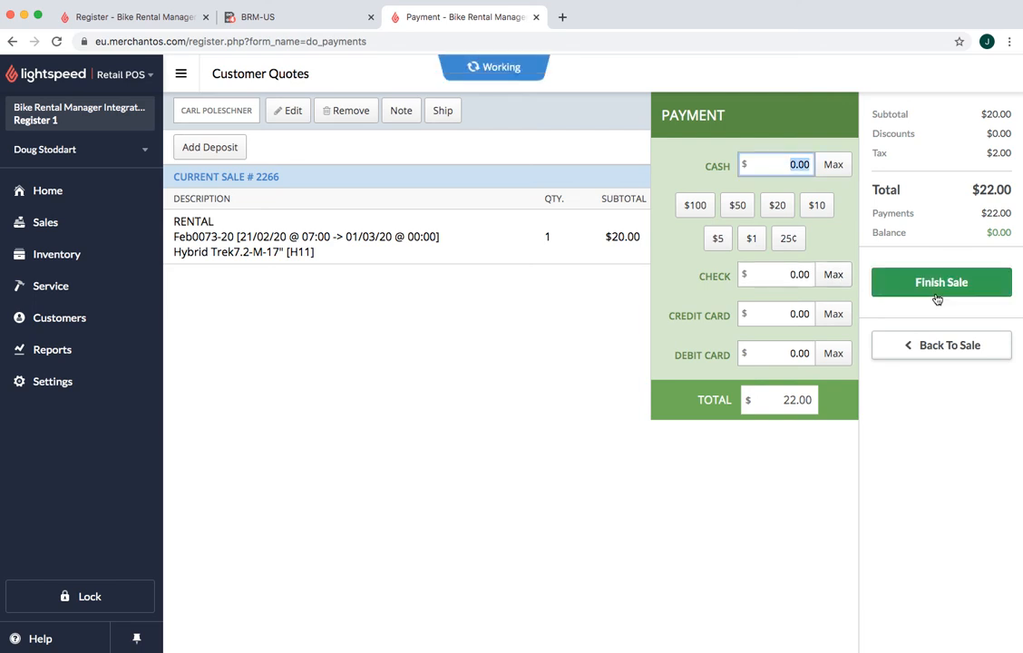
click(940, 283)
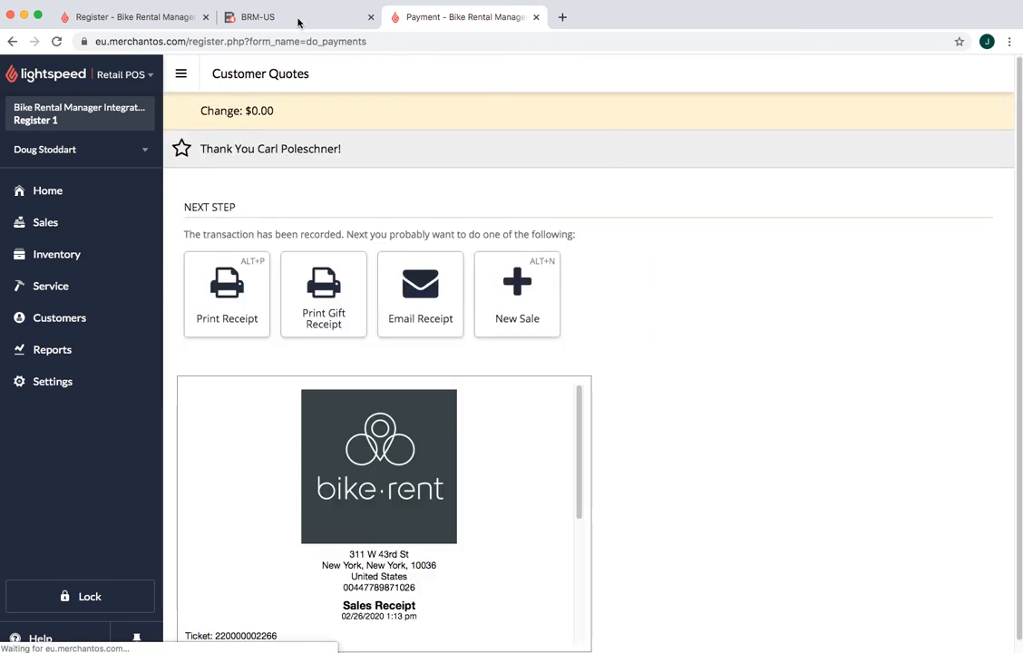